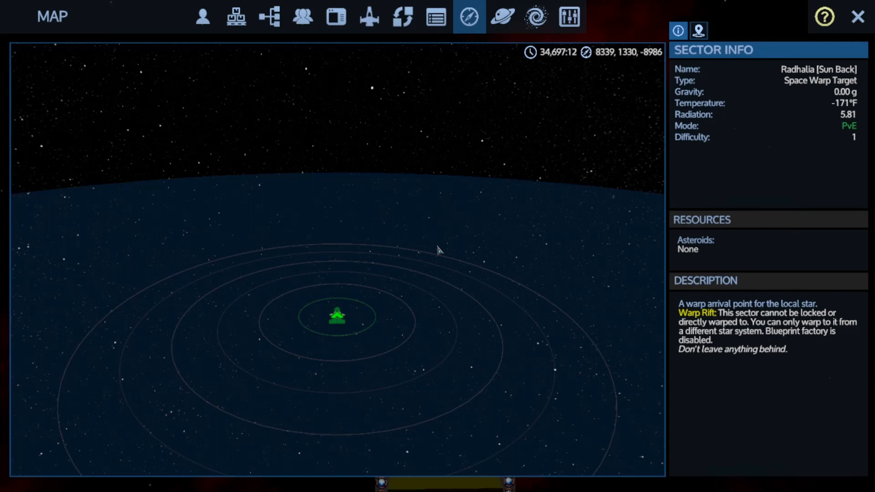
mouse_move(414, 236)
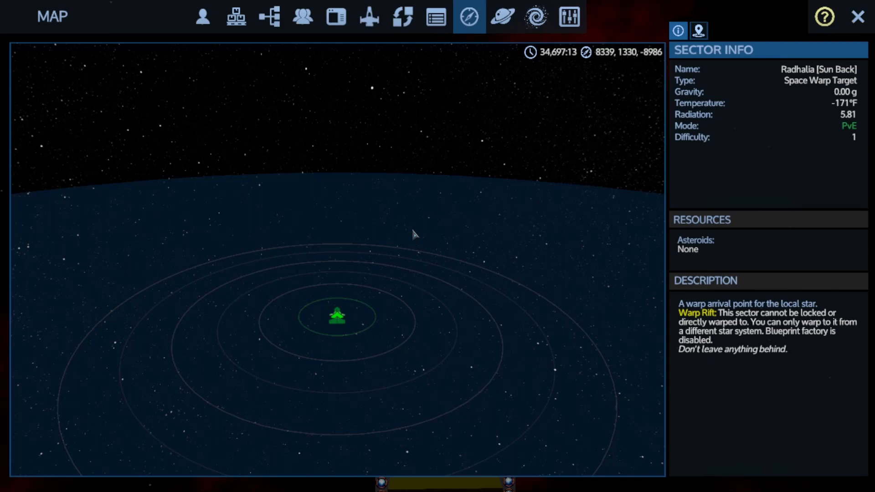
mouse_move(469, 17)
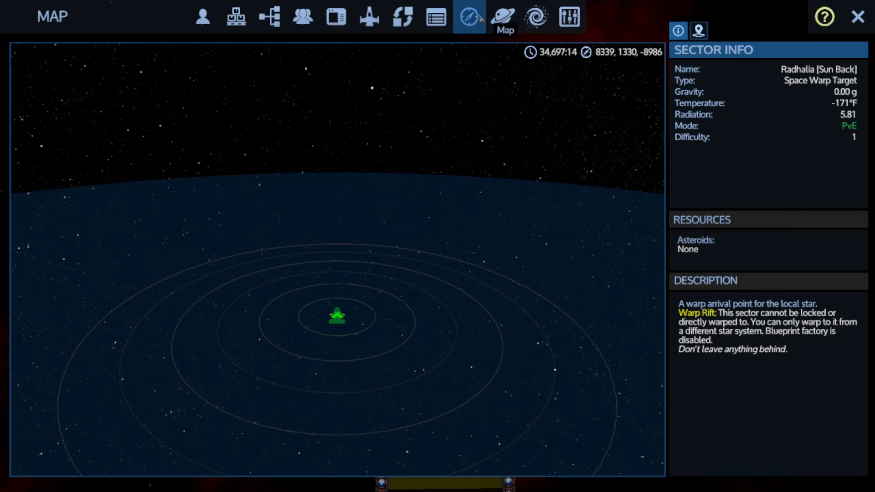
mouse_move(501, 16)
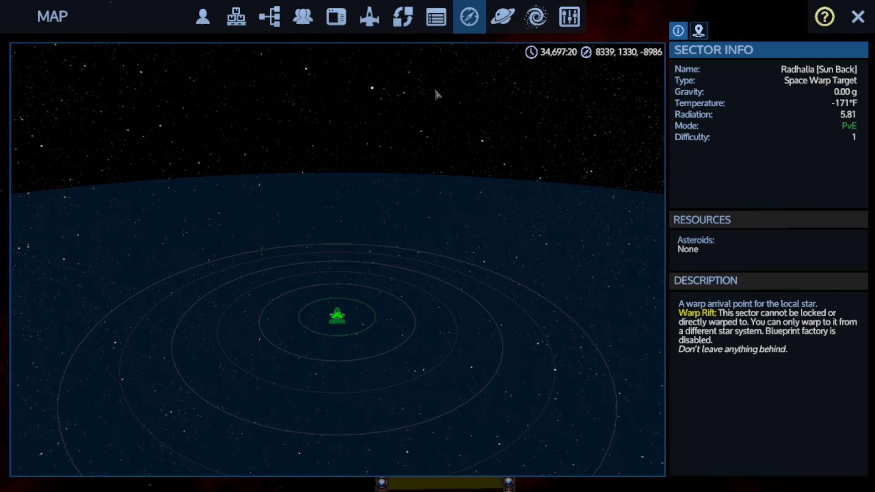
mouse_move(439, 85)
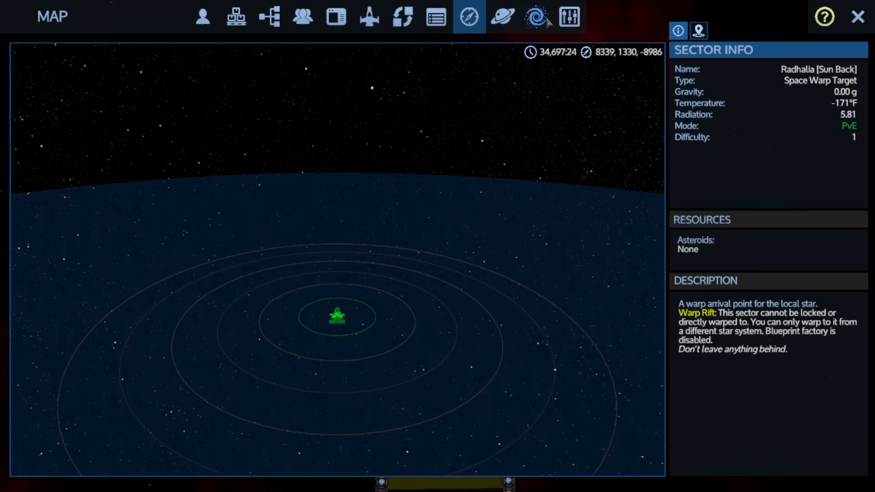
Search the galaxy map for 'Ka Al' and show Ka Alpha's system map.
left_click(535, 16)
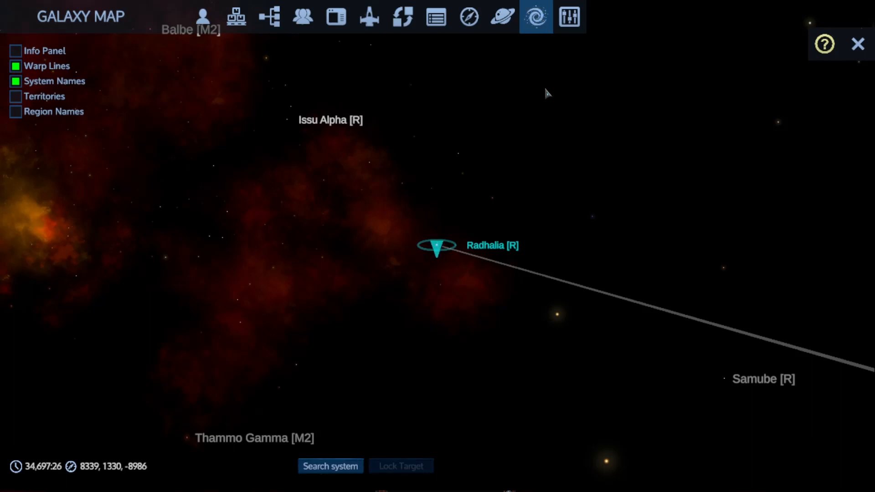
mouse_move(533, 36)
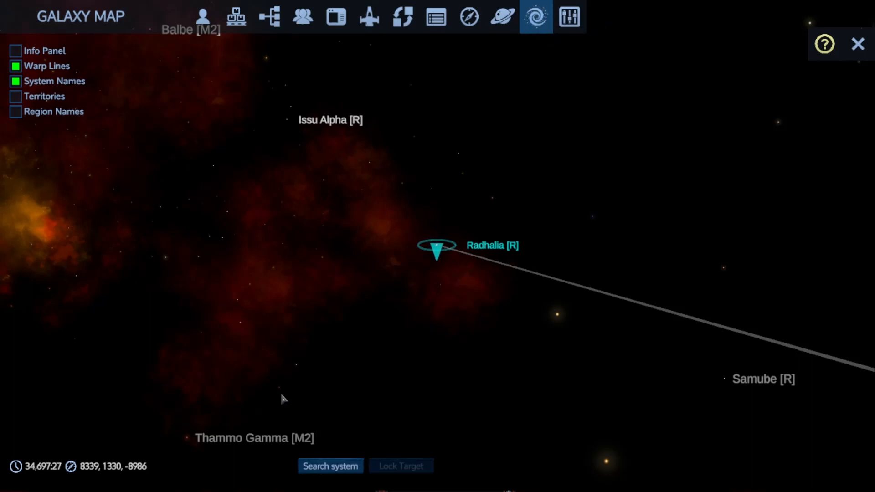
left_click(330, 466)
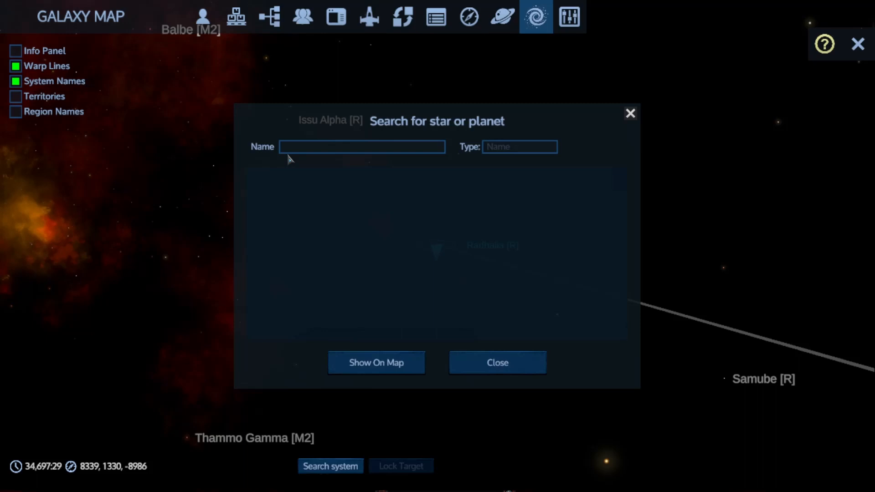
type("Ka A")
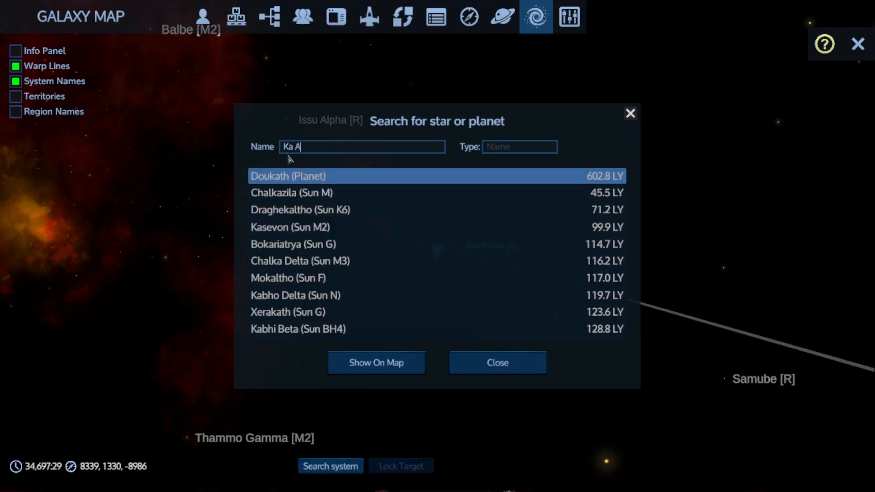
type("l")
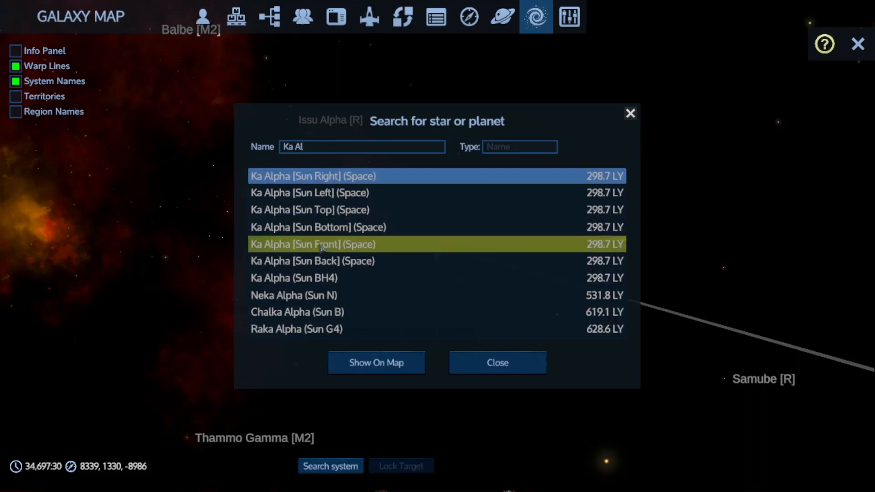
mouse_move(418, 356)
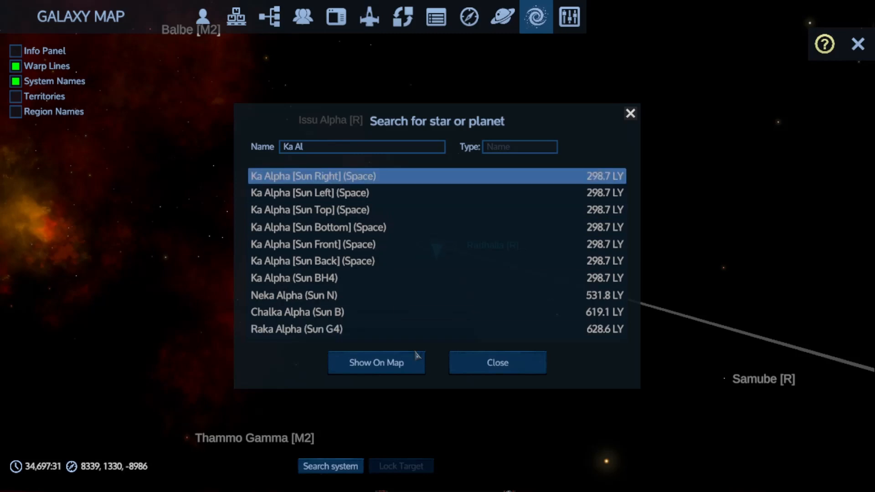
left_click(376, 362)
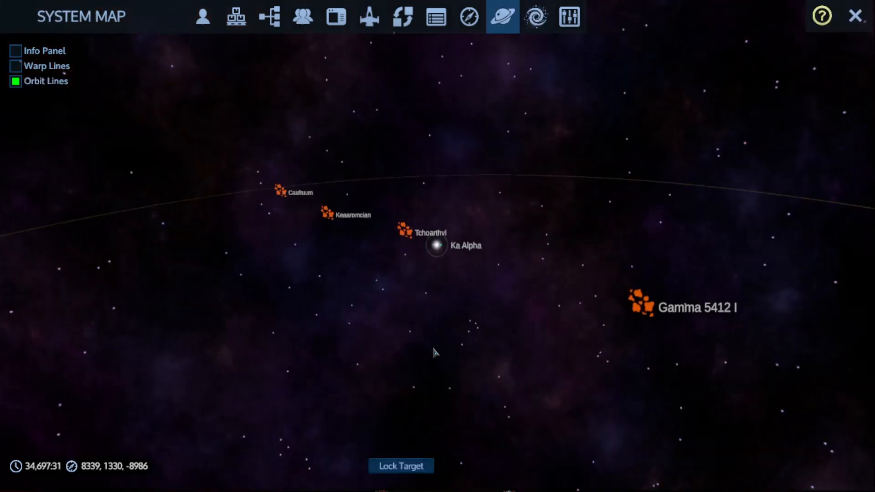
left_click(436, 246)
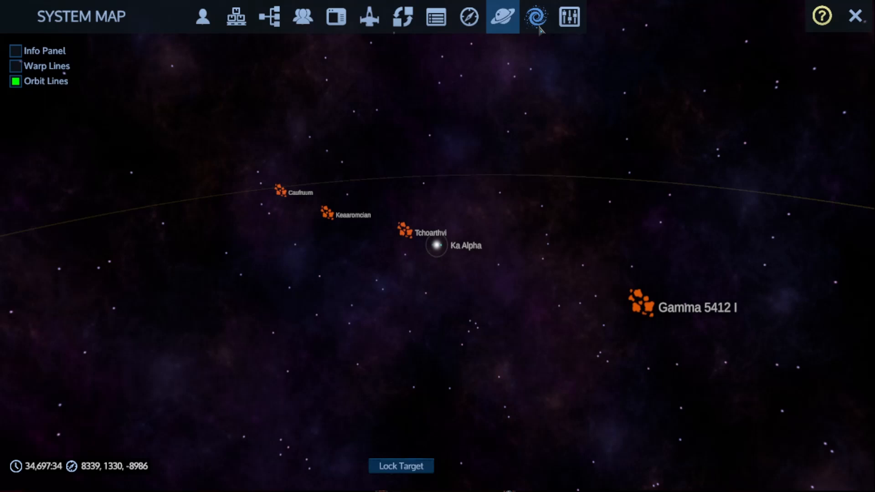
Lock Ka Alpha [BH4], 298.7 LY away, as warp target and return to Radhalia's sector map.
left_click(535, 17)
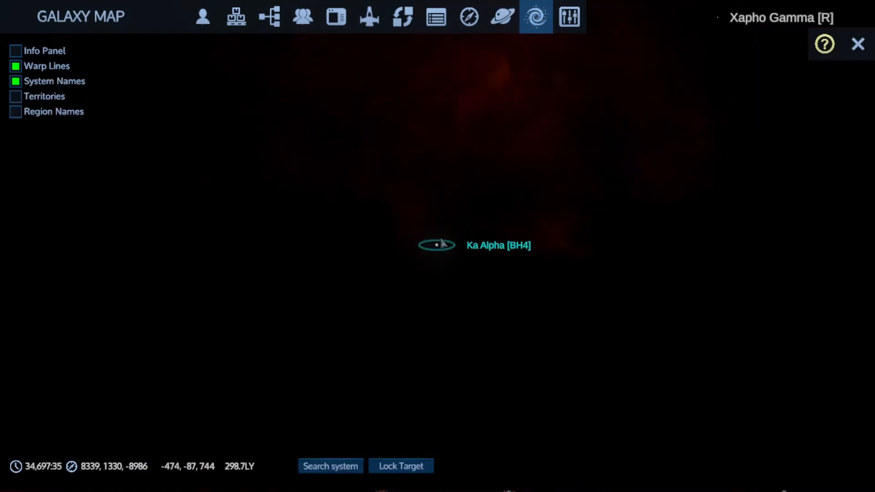
left_click(401, 466)
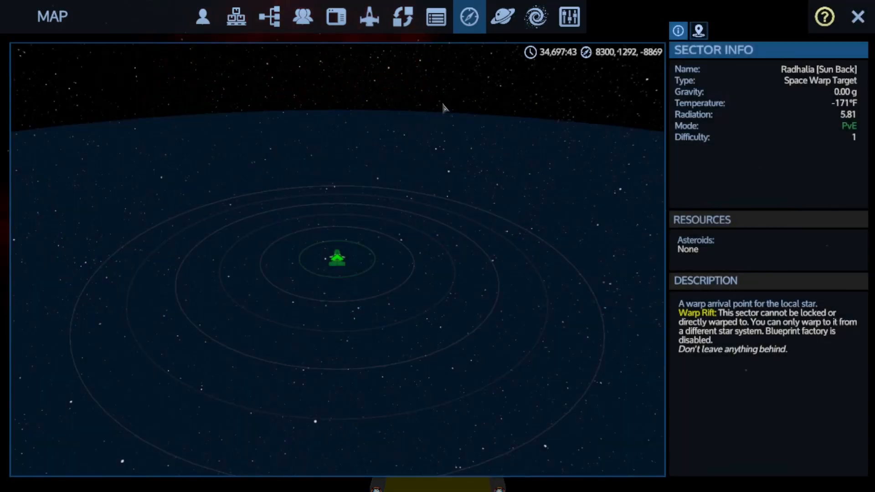
mouse_move(536, 16)
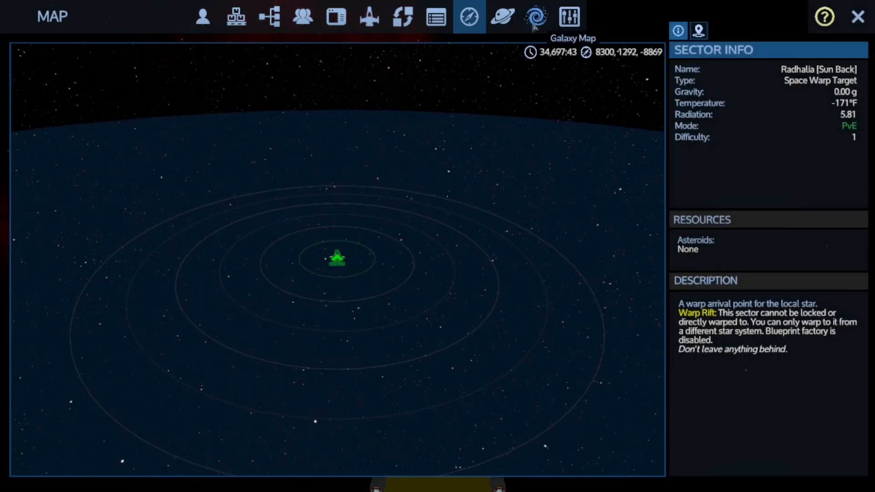
Rotate the galaxy view around Radhalia and overlay faction territories with their legend.
left_click(535, 17)
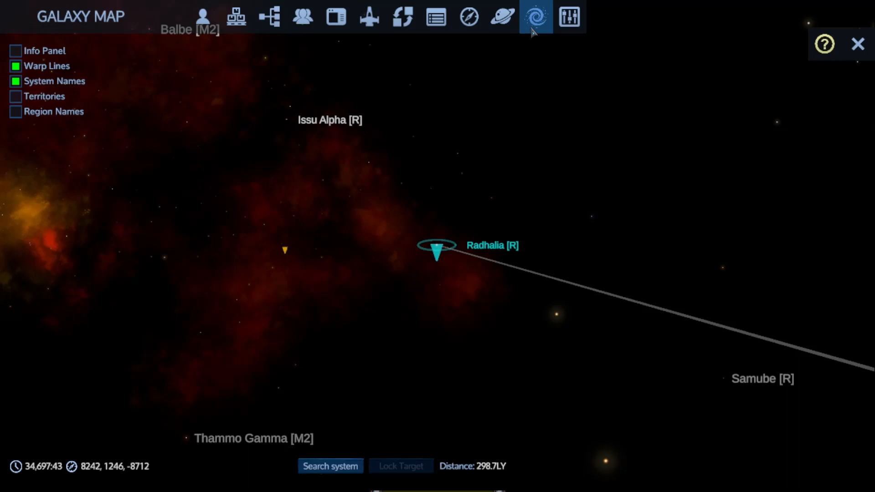
mouse_move(305, 255)
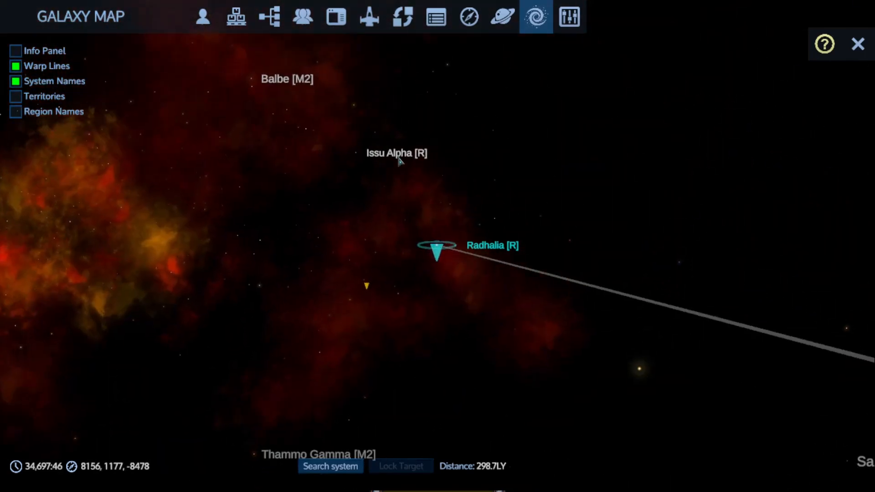
left_click_drag(396, 162, 383, 184)
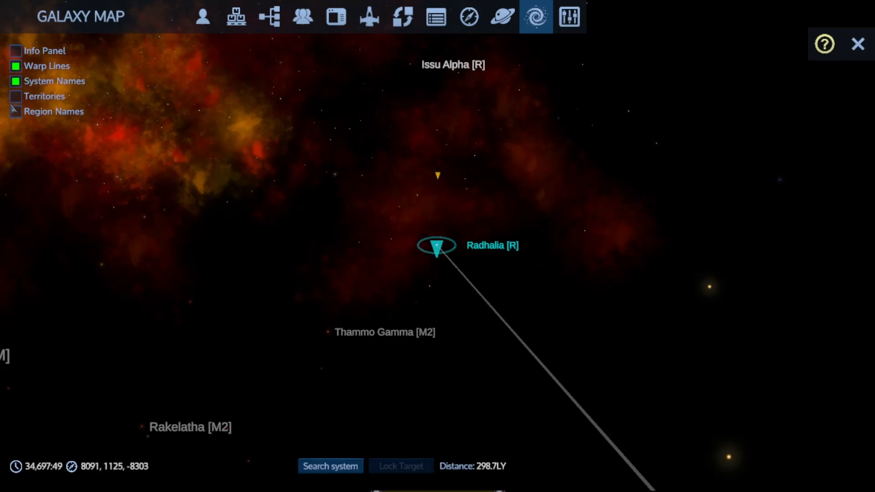
left_click(15, 95)
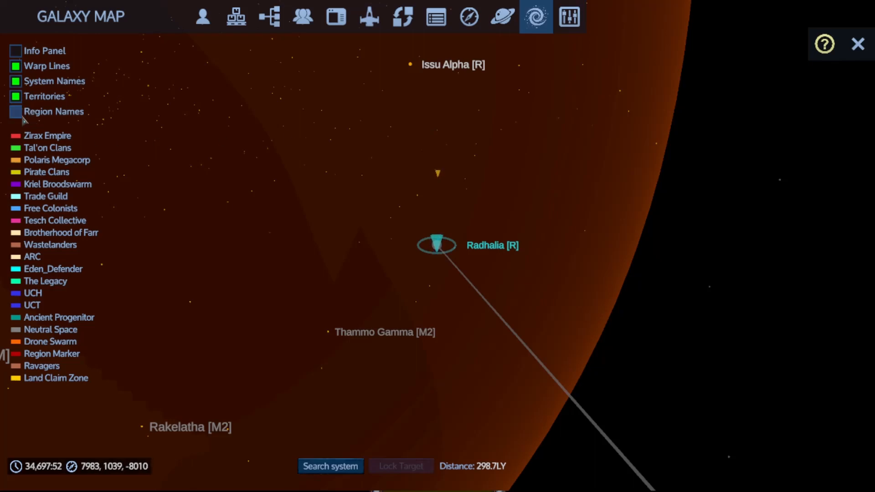
Label regions like The Dronelands [Drone Swarm] and toggle warp lines off and back on.
left_click(15, 112)
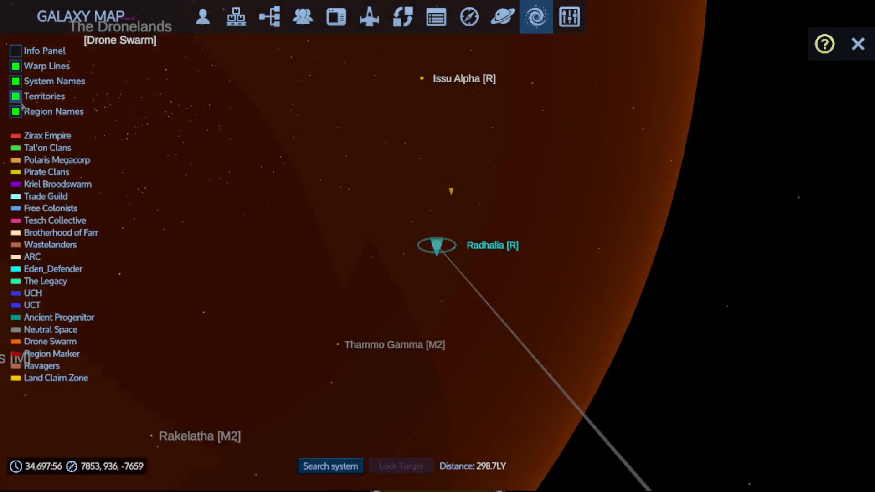
left_click(15, 111)
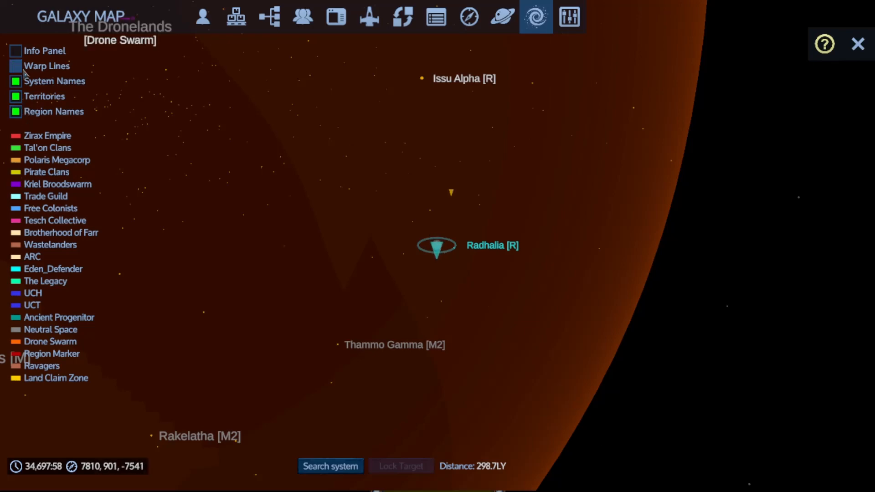
left_click(16, 66)
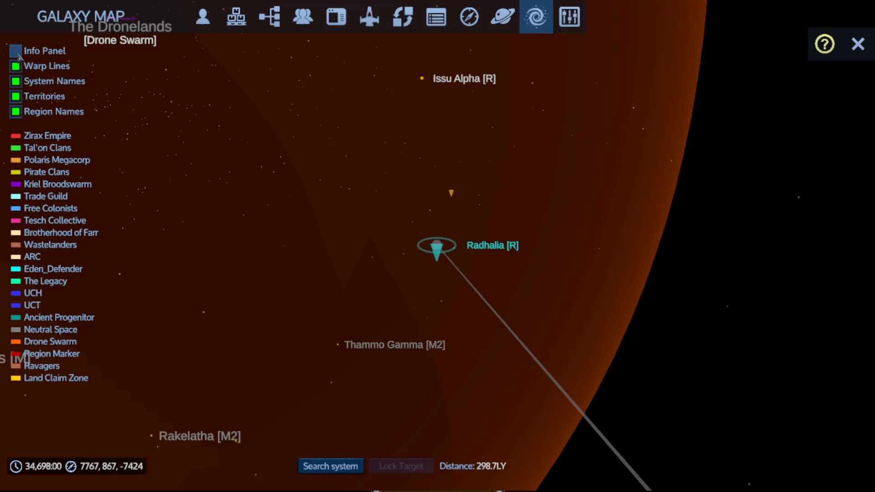
left_click(16, 50)
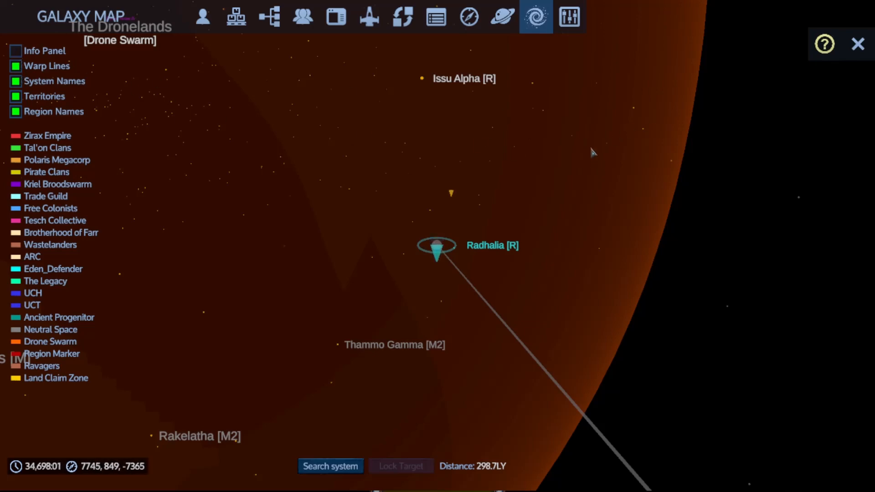
mouse_move(452, 194)
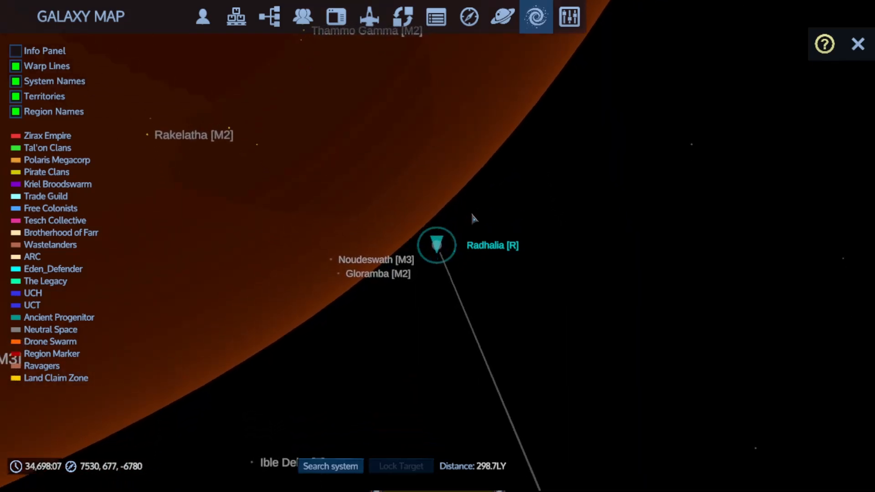
mouse_move(540, 107)
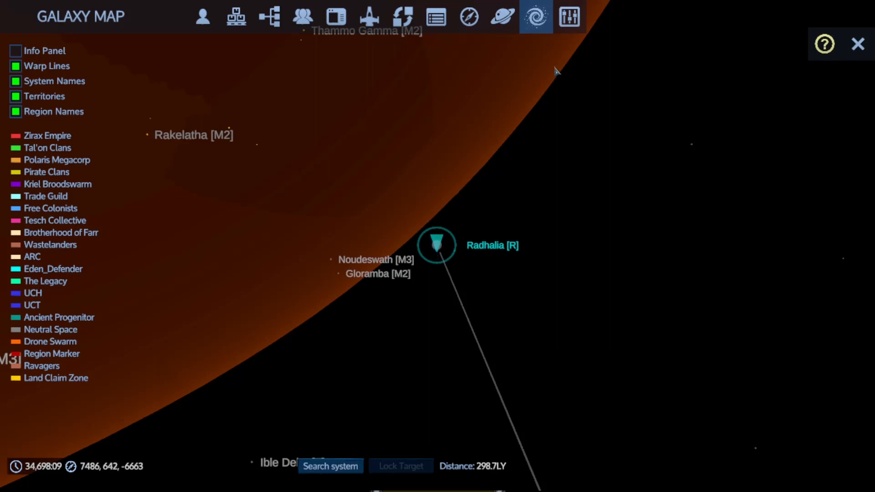
mouse_move(585, 71)
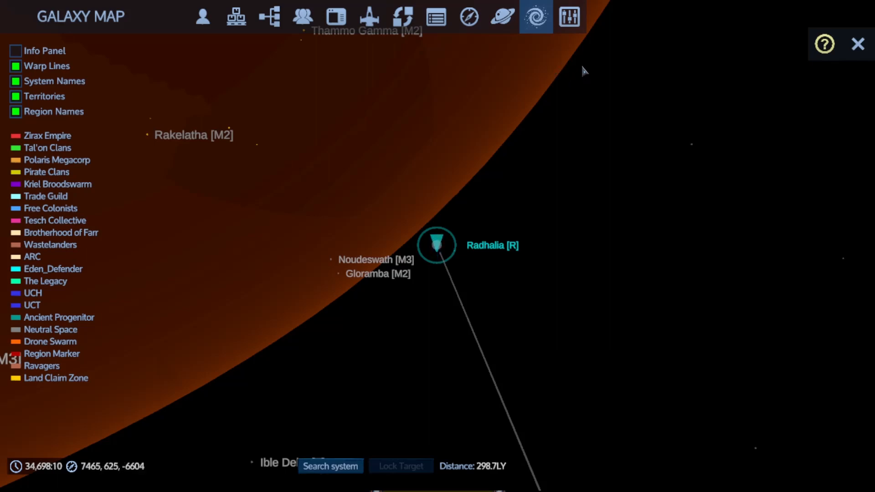
Pan the galaxy map toward Murma Delta and centre on Beri Alpha [T].
left_click_drag(584, 71, 566, 370)
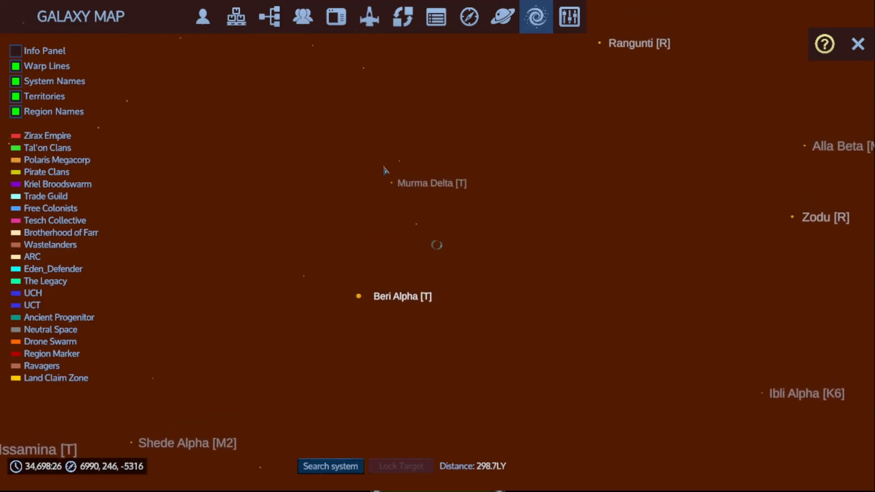
mouse_move(396, 187)
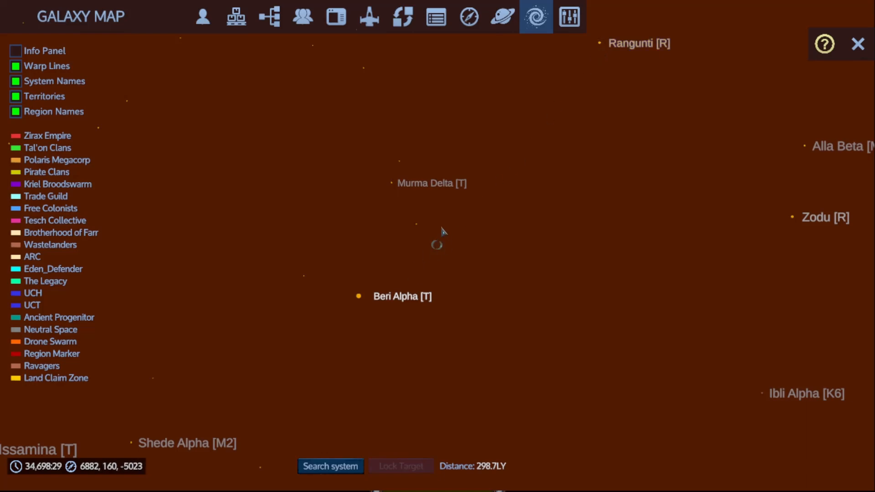
mouse_move(684, 199)
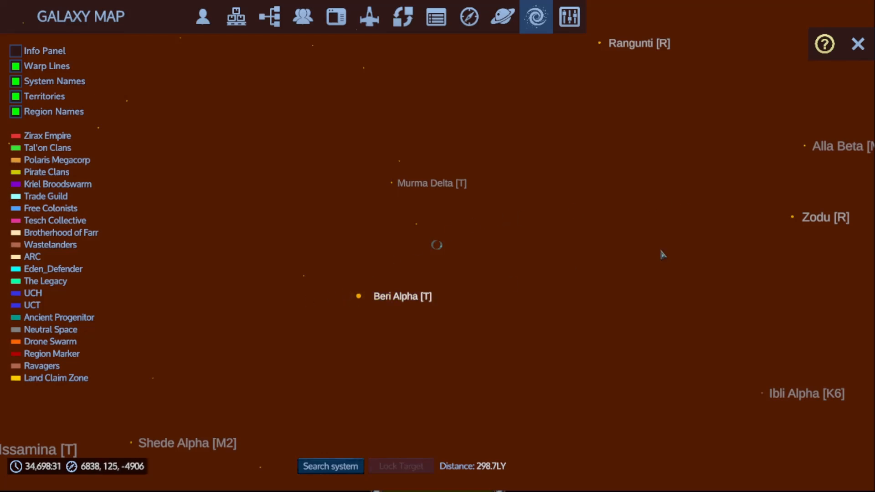
mouse_move(799, 221)
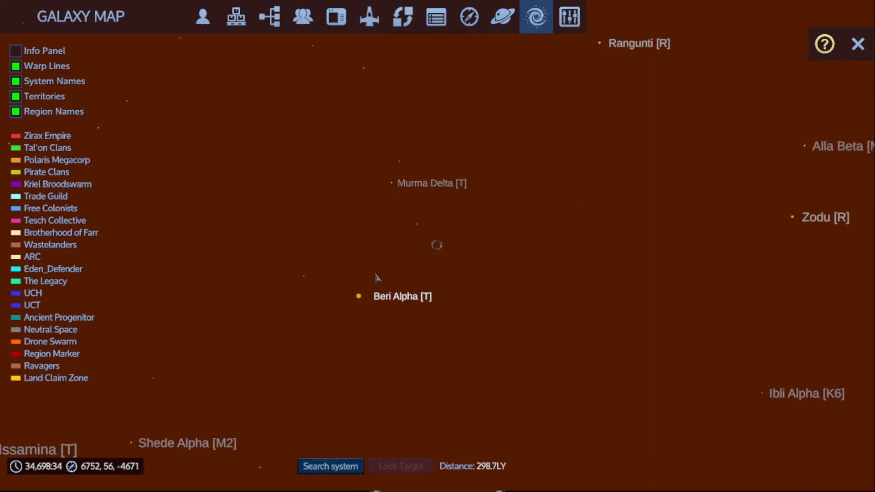
left_click(359, 297)
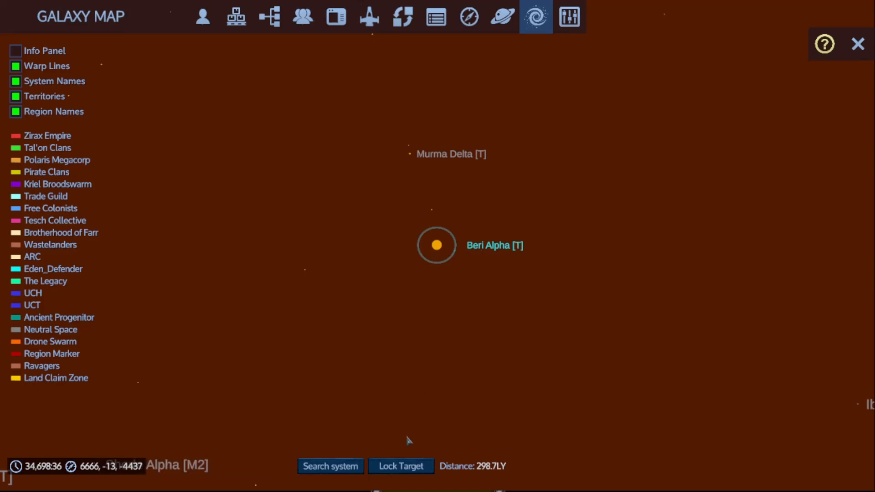
Lock Beri Alpha [T], 72.9 LY away, as the warp destination.
left_click(400, 466)
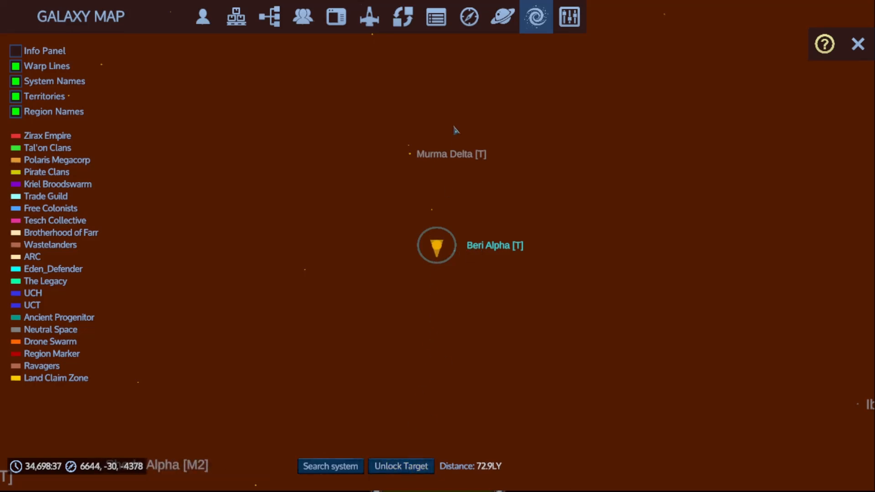
mouse_move(539, 100)
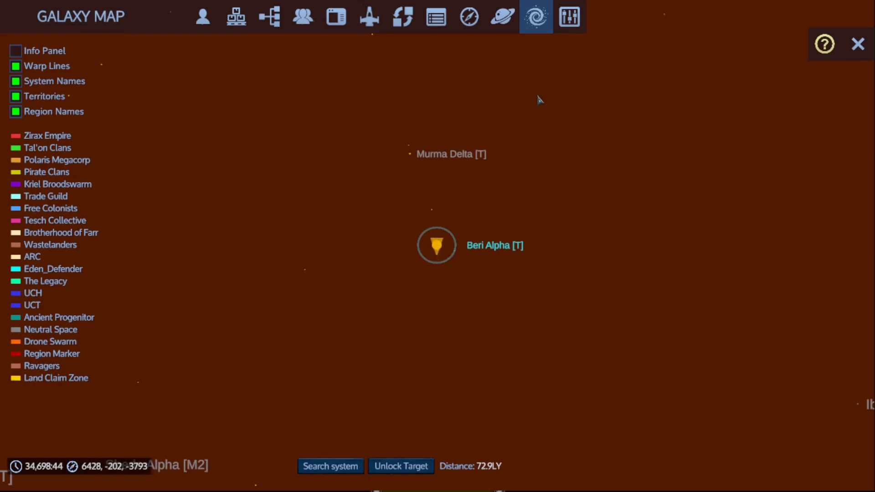
mouse_move(520, 76)
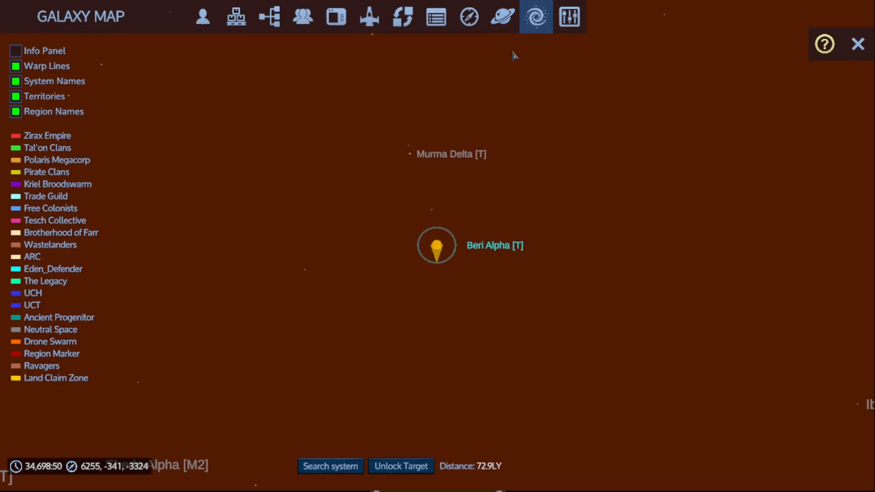
mouse_move(555, 212)
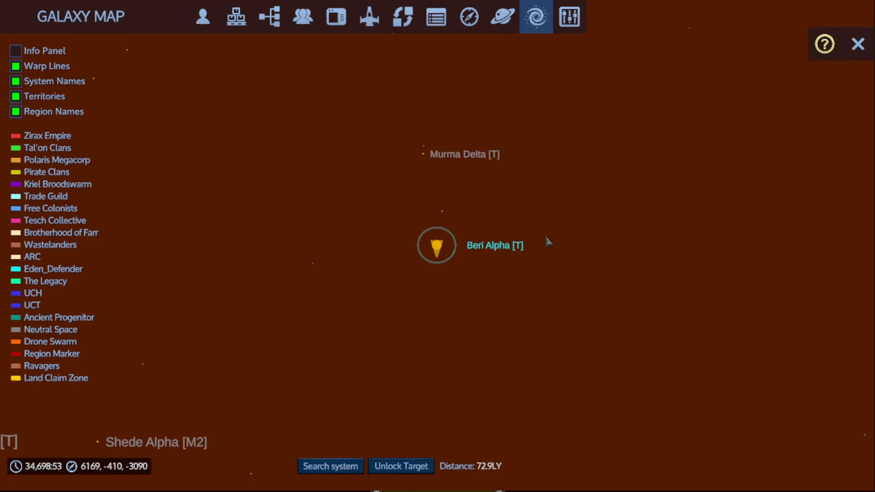
mouse_move(536, 16)
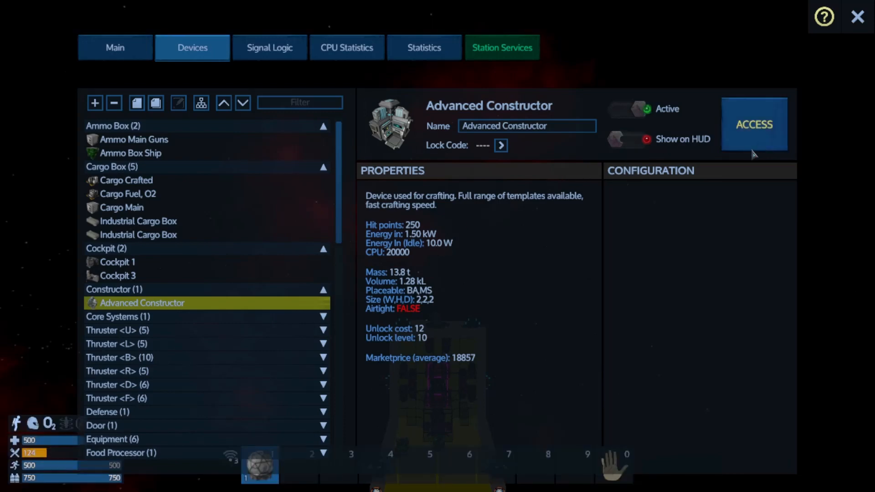
Open the logistics view with player inventory beside the ship's main cargo box.
left_click(754, 124)
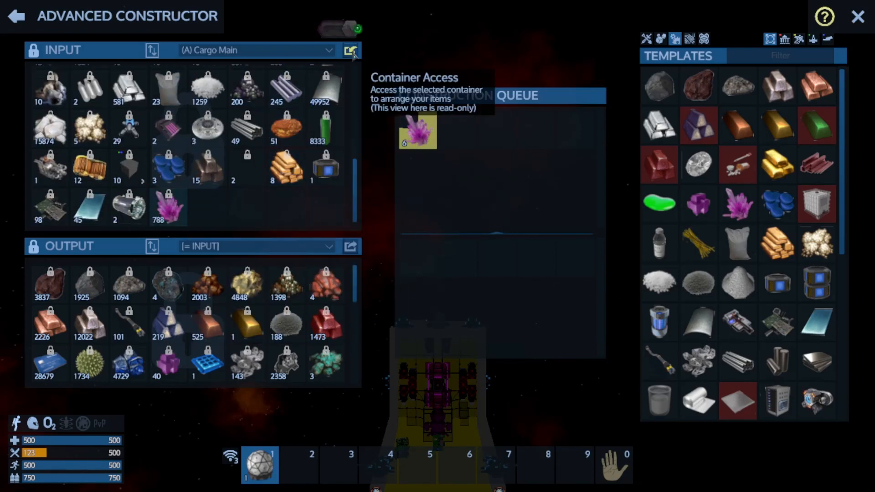
left_click(235, 16)
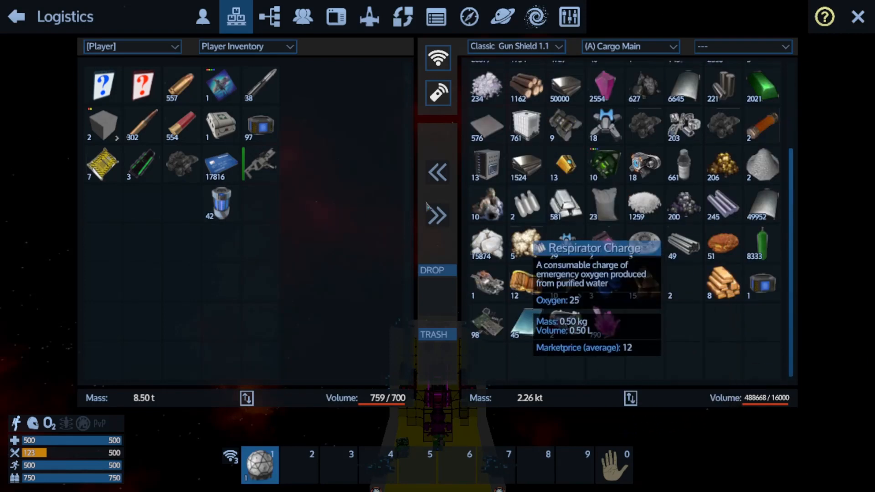
Move Pentaxid from Cargo Main into the ship's Pentaxid Tank, reaching 74 crystals.
left_click(132, 47)
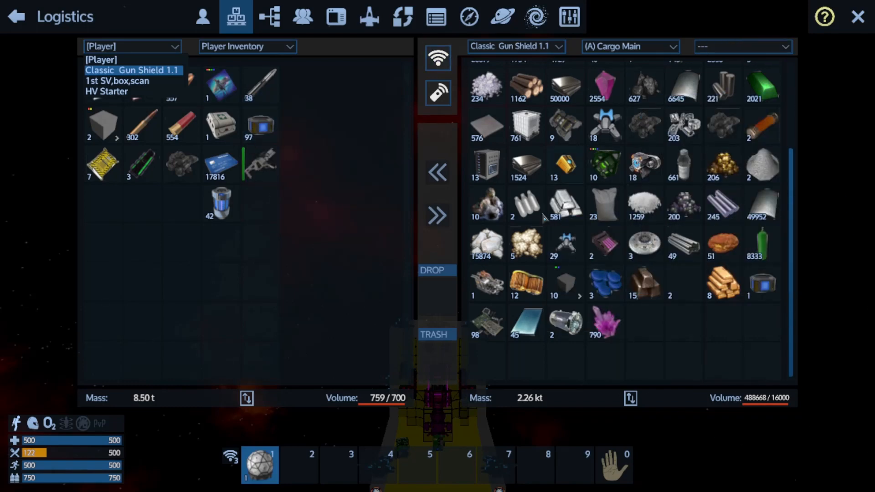
left_click(743, 47)
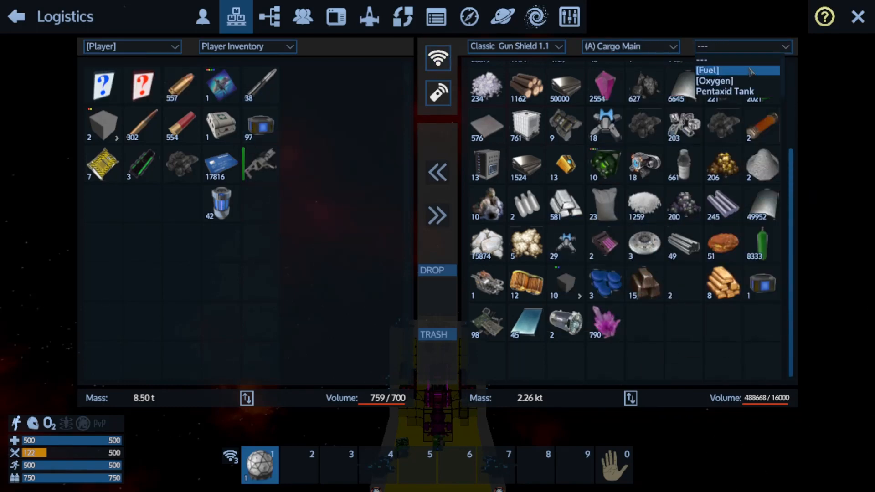
mouse_move(724, 91)
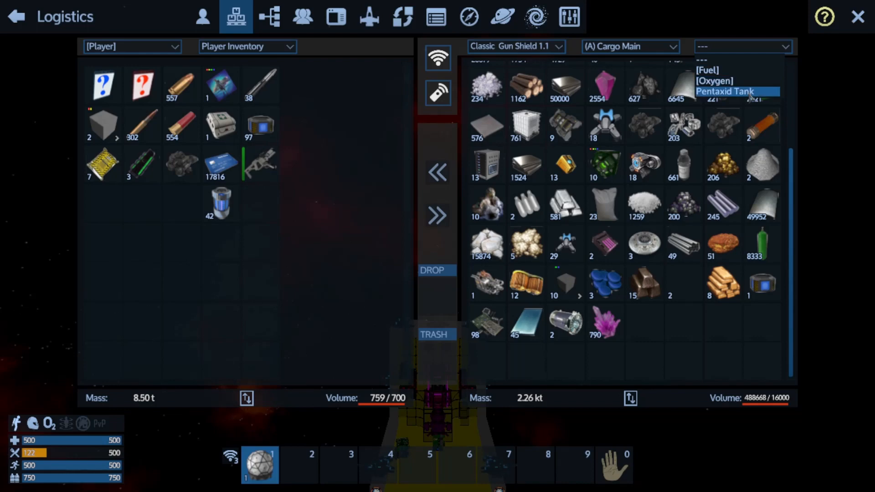
left_click(725, 91)
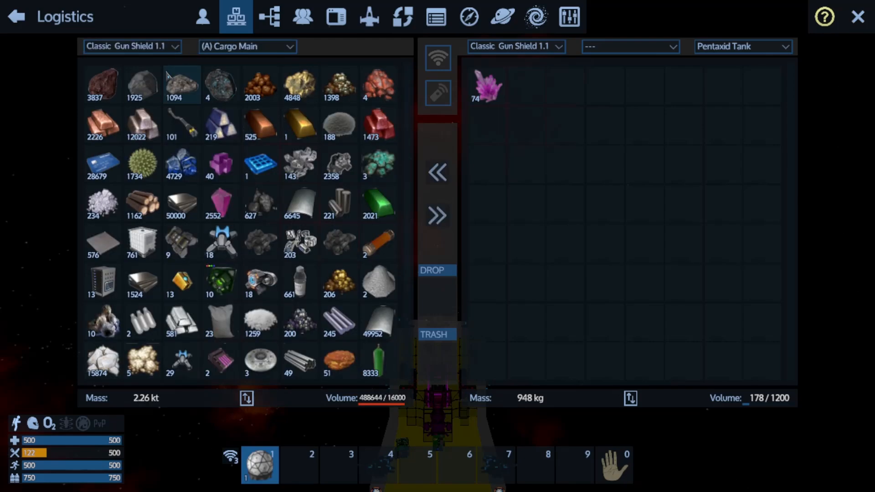
left_click(246, 47)
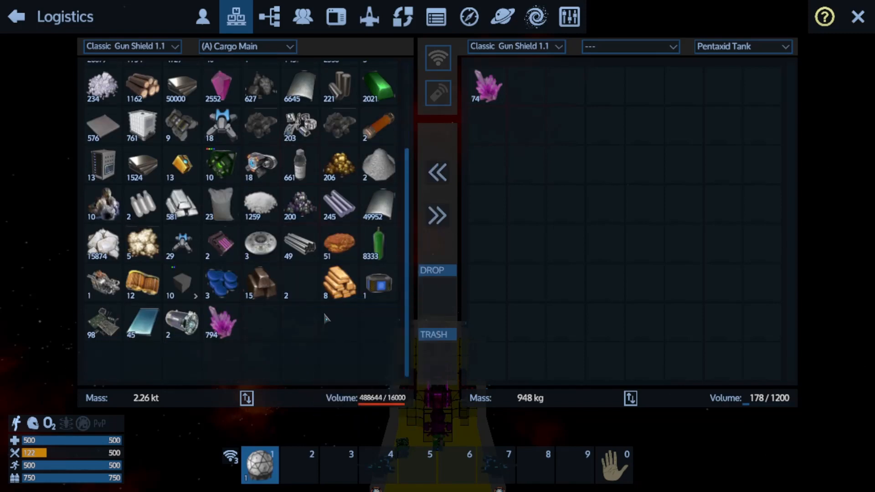
mouse_move(221, 324)
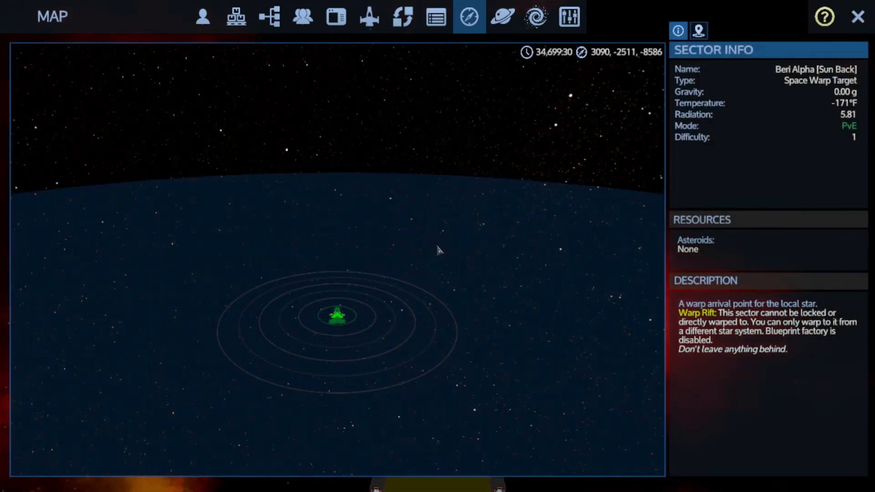
Bring up the star and planet search on the galaxy map around Beri Alpha.
left_click(535, 16)
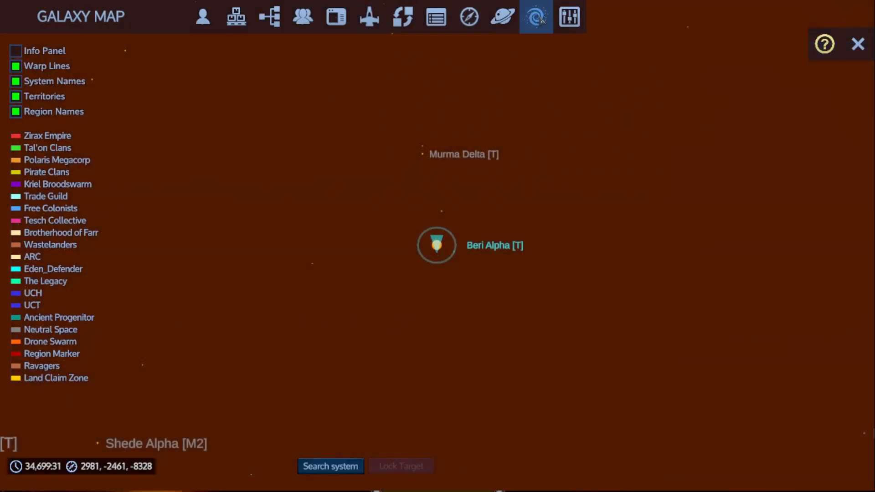
left_click(330, 466)
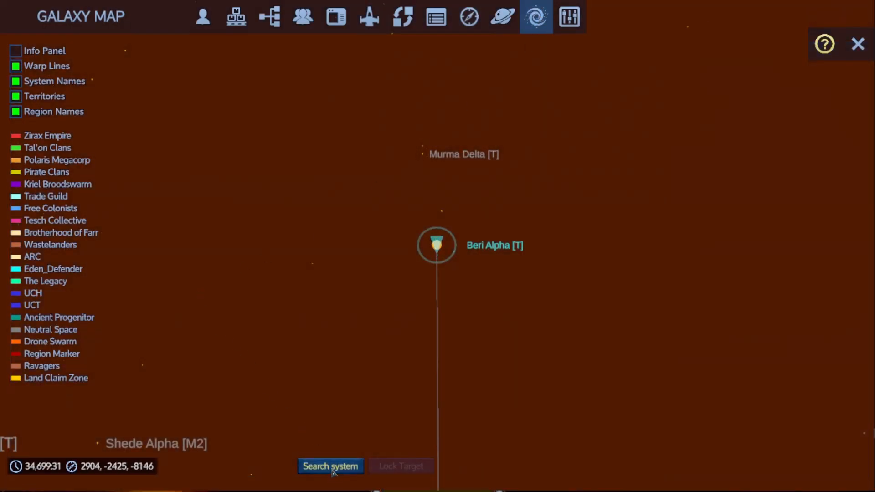
left_click(330, 466)
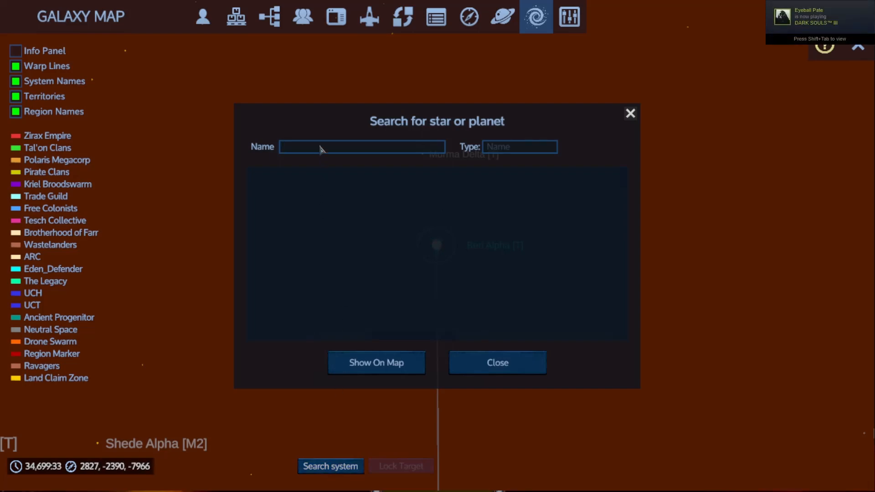
Search 'ka' and show Ka Alpha's system with Gamma 5412 I on the map.
type("ka Al")
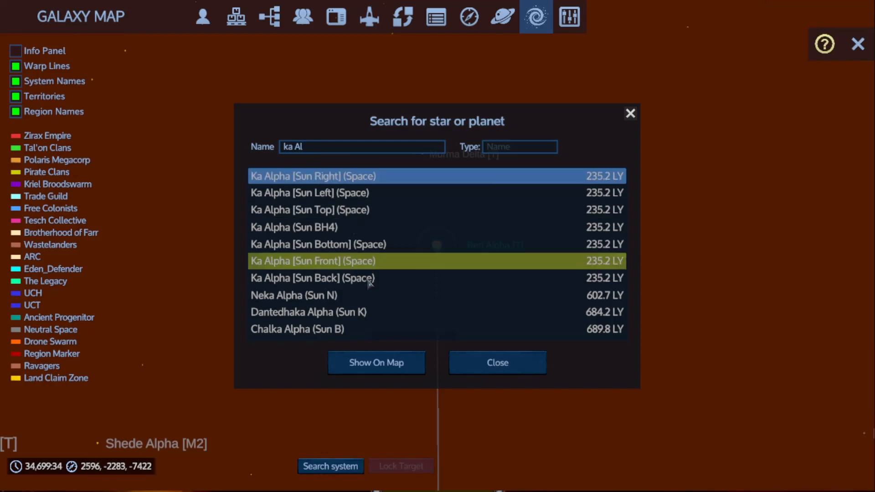
left_click(376, 363)
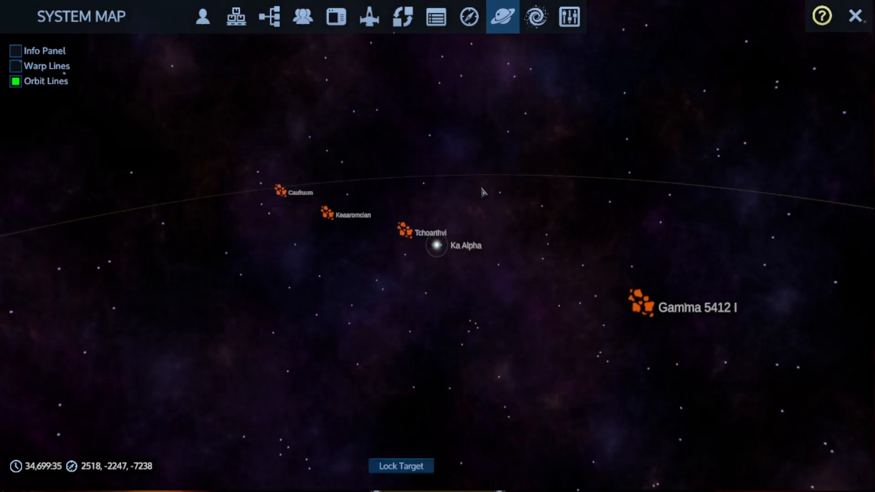
mouse_move(536, 17)
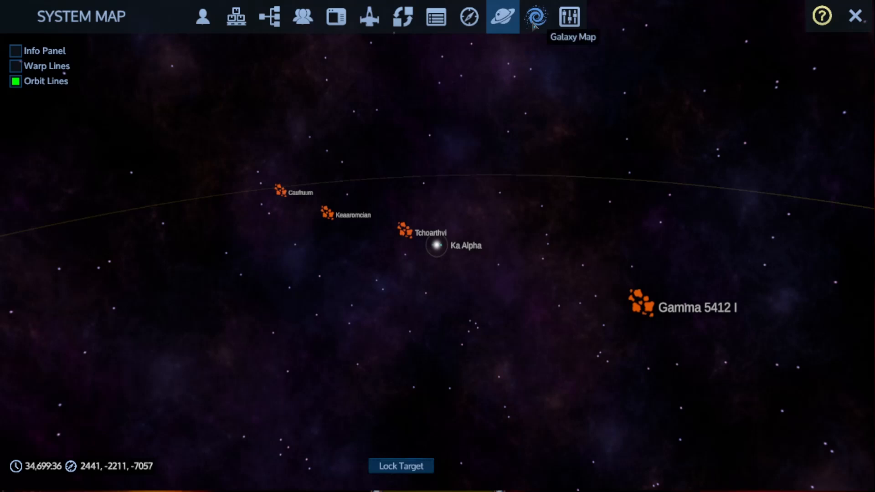
View Ka Alpha [BH4] on the galaxy map, then show Beri Alpha's warp-arrival sector info.
left_click(405, 229)
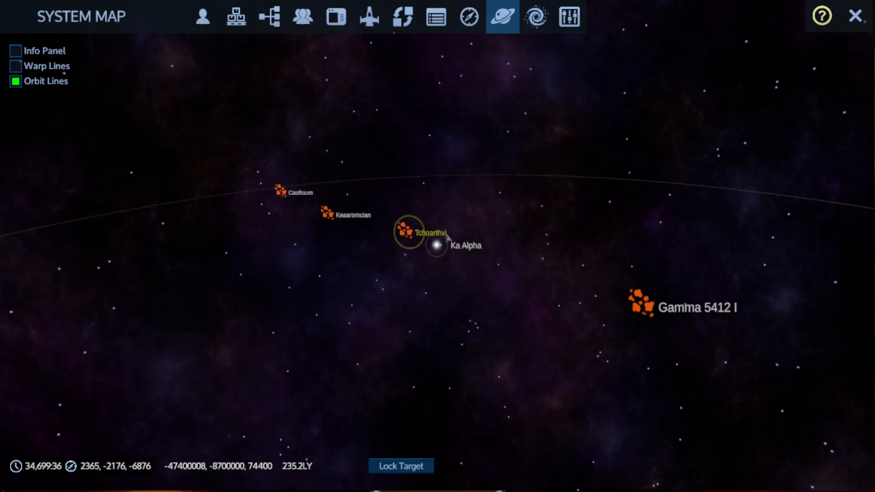
left_click(436, 245)
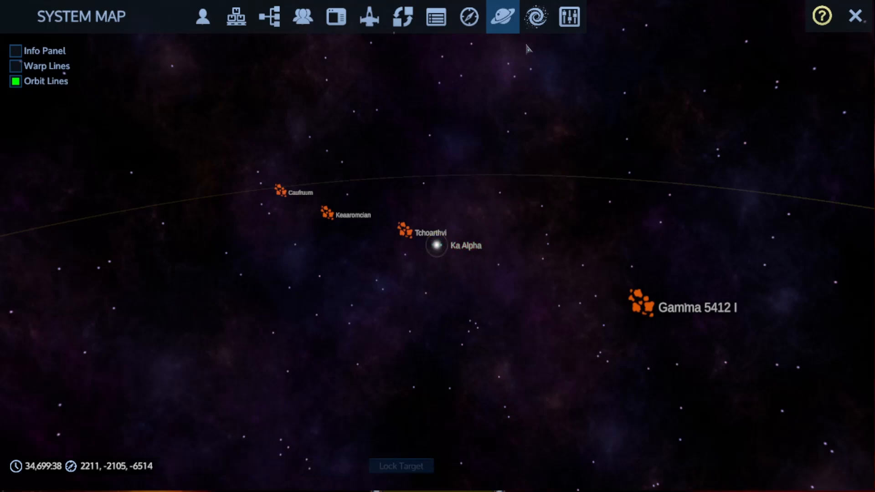
left_click(535, 17)
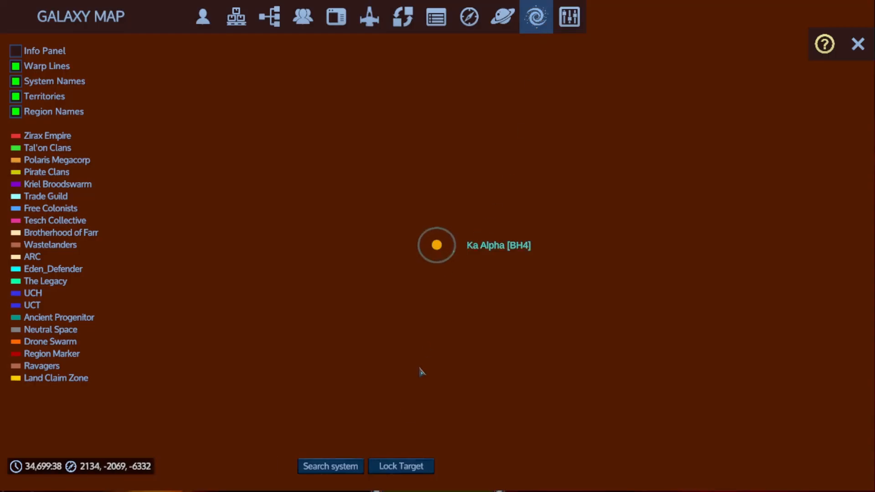
left_click(401, 466)
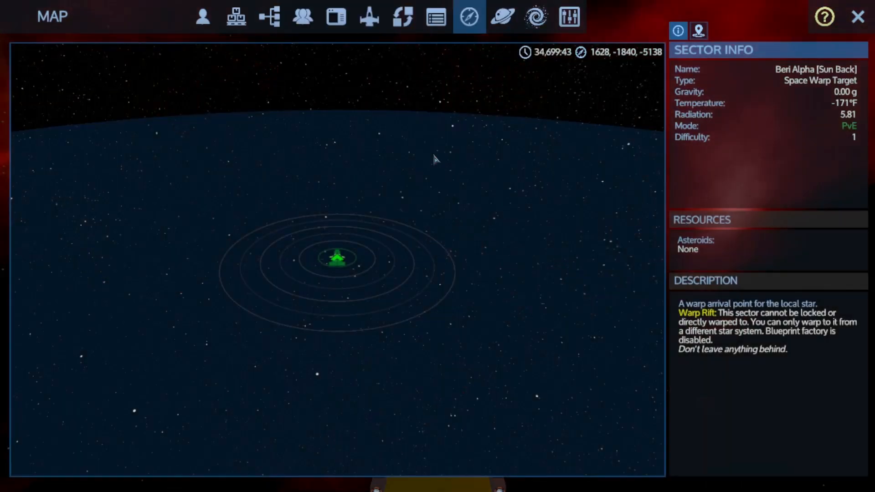
Switch back to the galaxy map, centred on Beri Alpha with Ka Alpha 235.2 LY away.
left_click(535, 16)
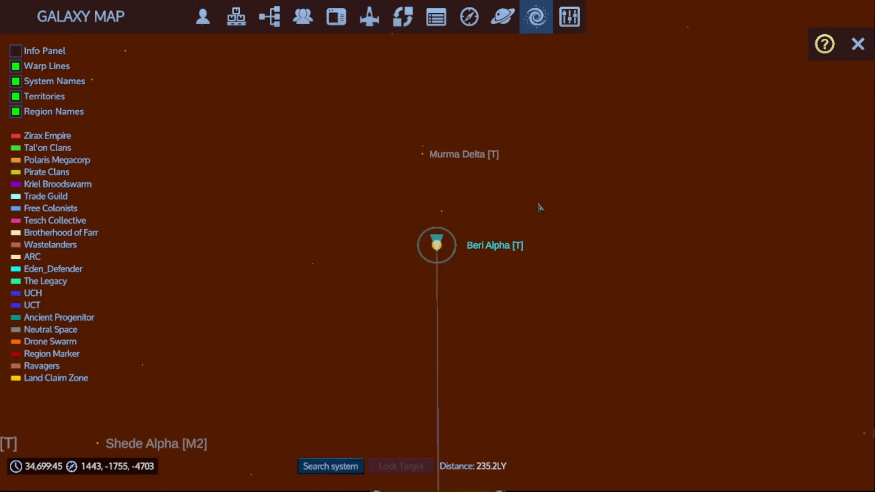
mouse_move(524, 57)
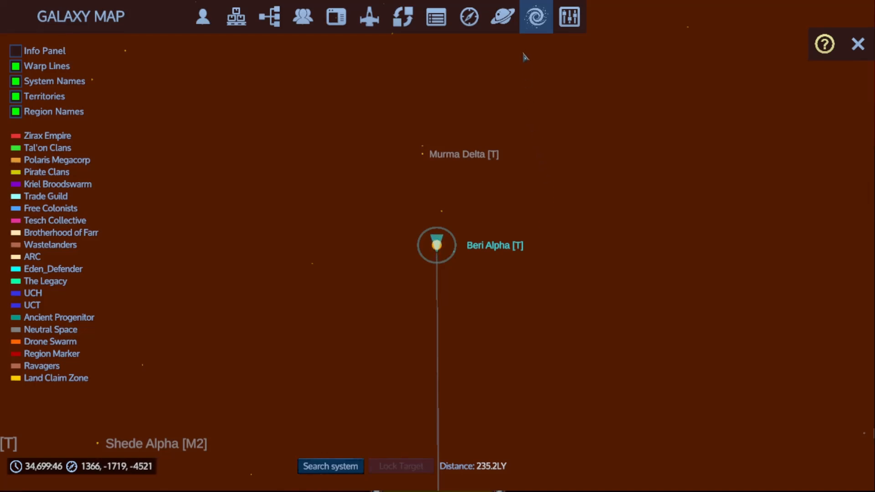
mouse_move(535, 127)
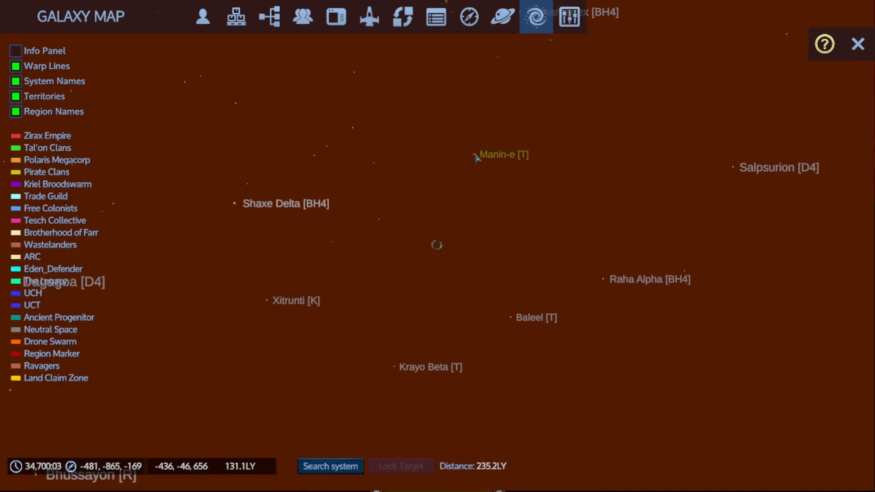
mouse_move(495, 324)
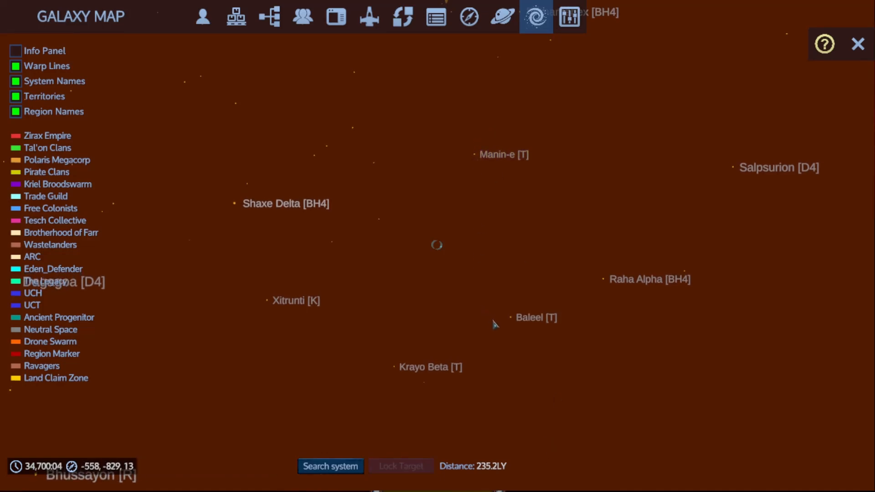